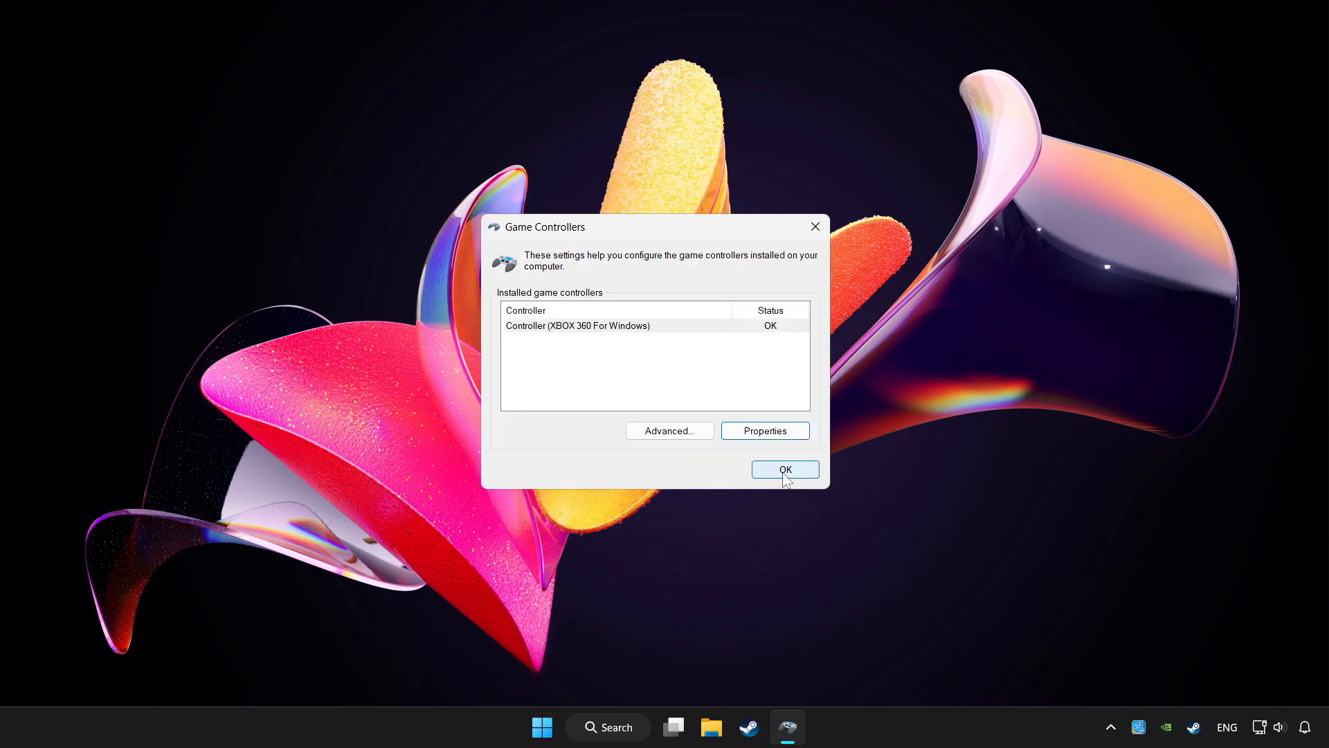
Confirm the Game Controllers dialog with OK, leaving the Xbox 360 controller installed
click(783, 469)
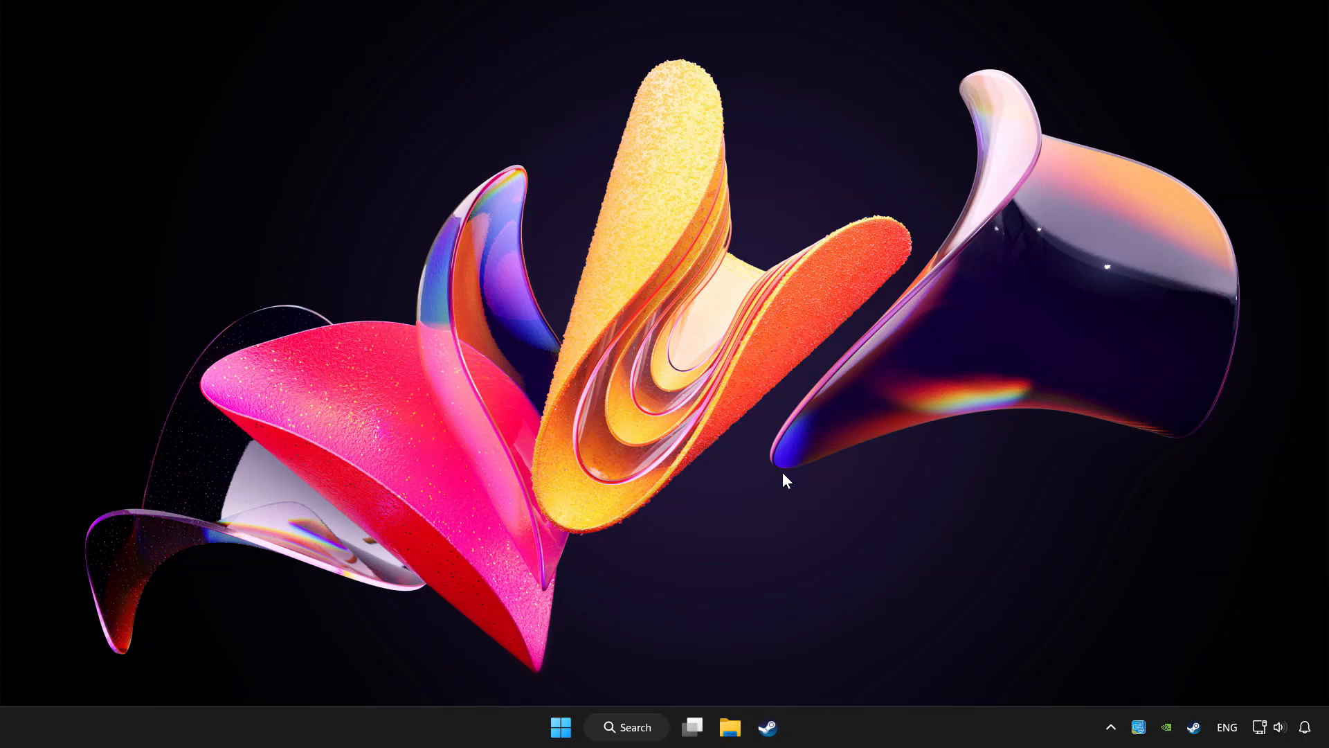
Bring Steam up from the taskbar to reach the YOUR PROBLEMATIC GAME library page
click(765, 726)
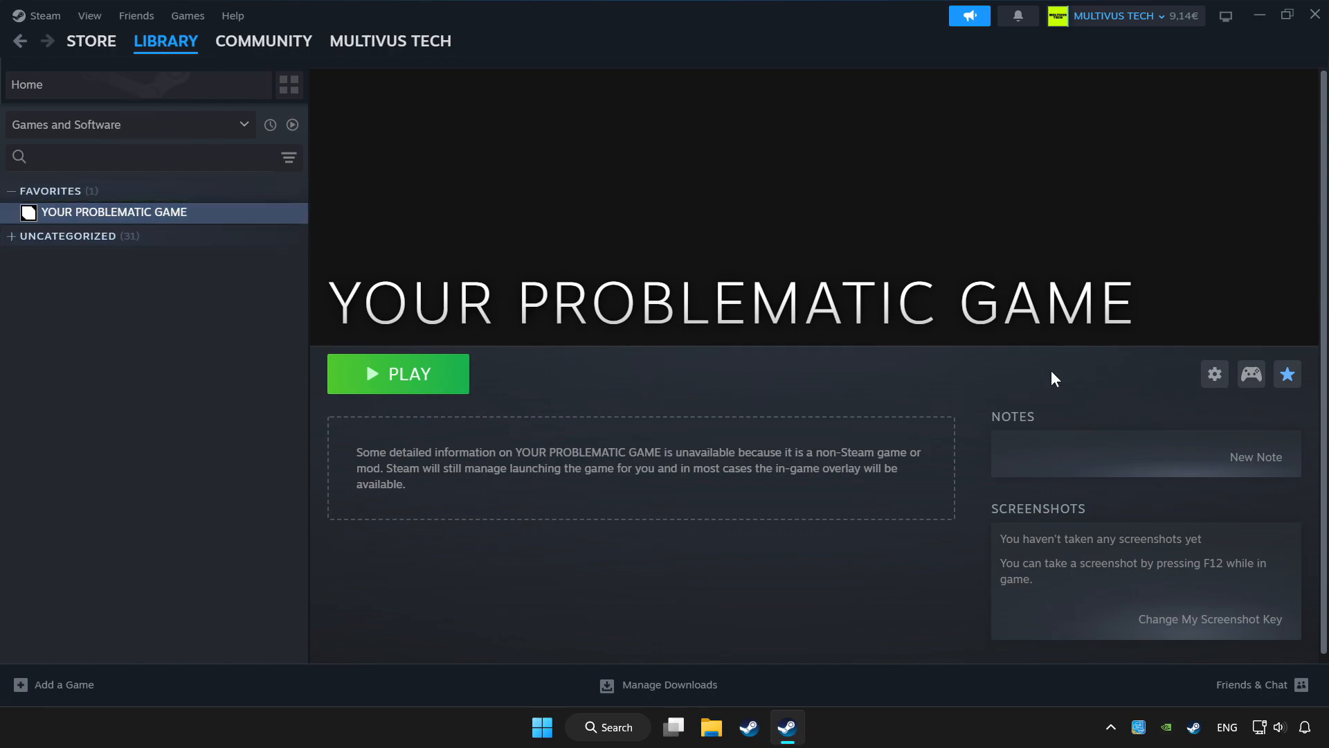